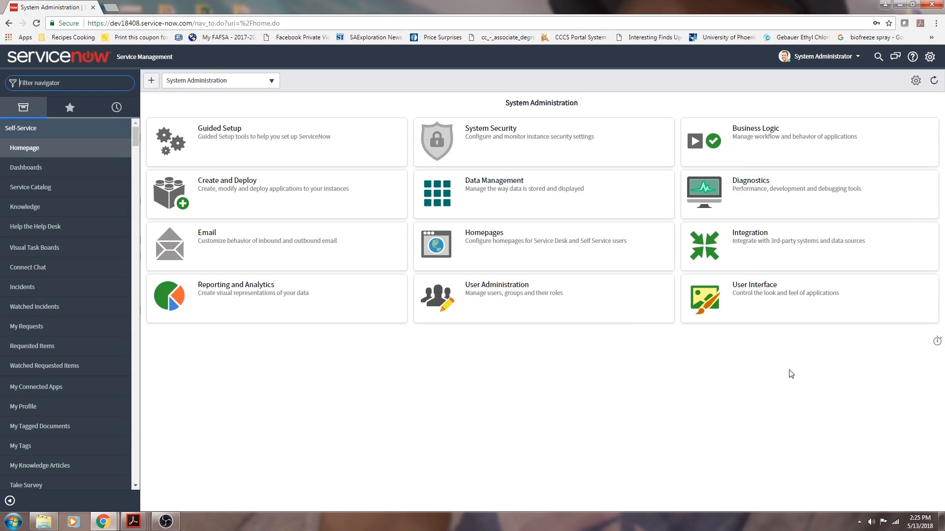
pyautogui.moveTo(687, 376)
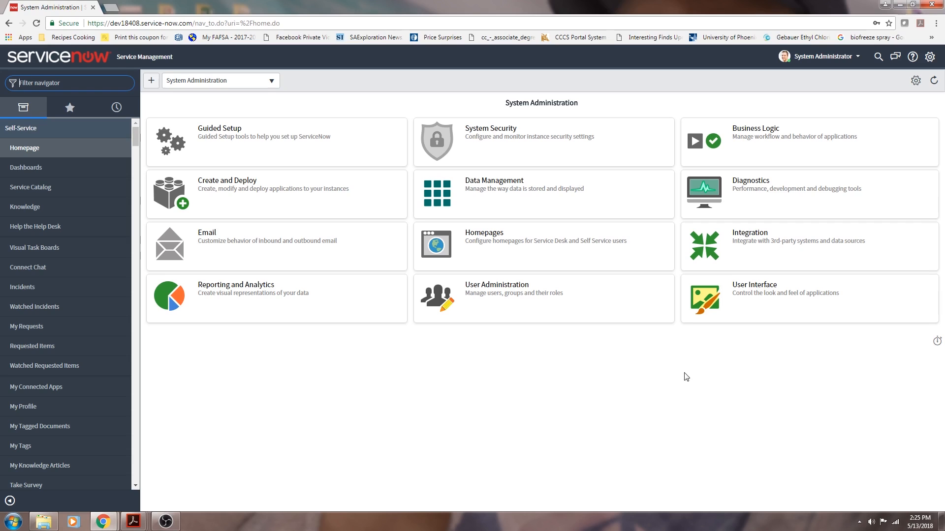
pyautogui.moveTo(614, 406)
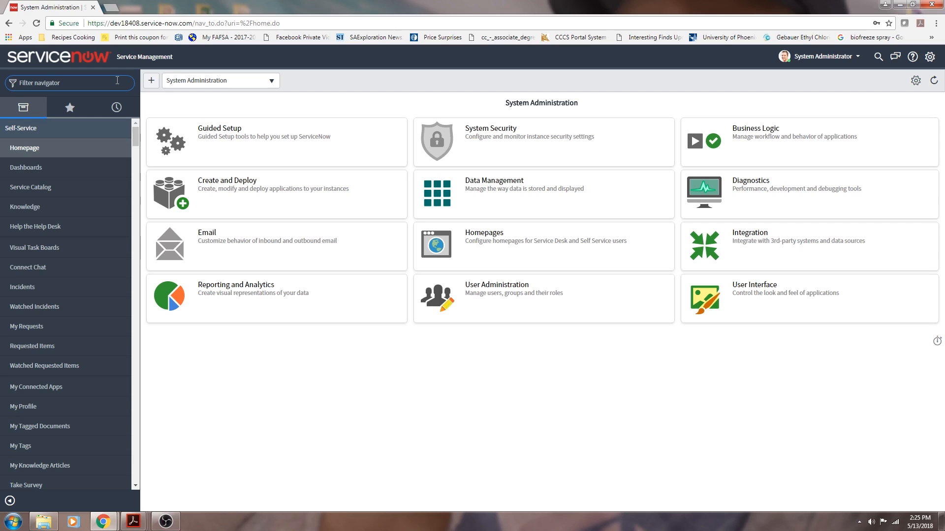
# Step: Filter the navigator with 'acl' and go to System Security > Access Control (ACL)
pyautogui.write('acl')
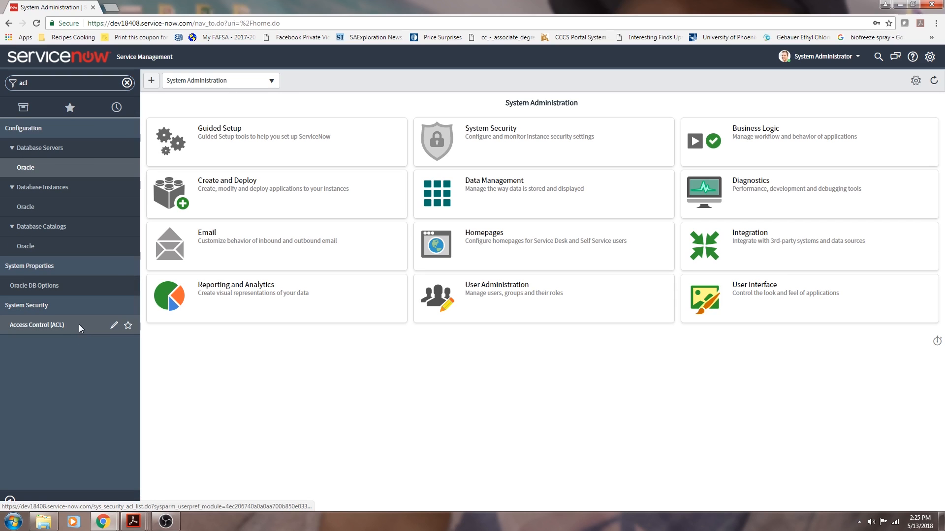
pyautogui.click(37, 325)
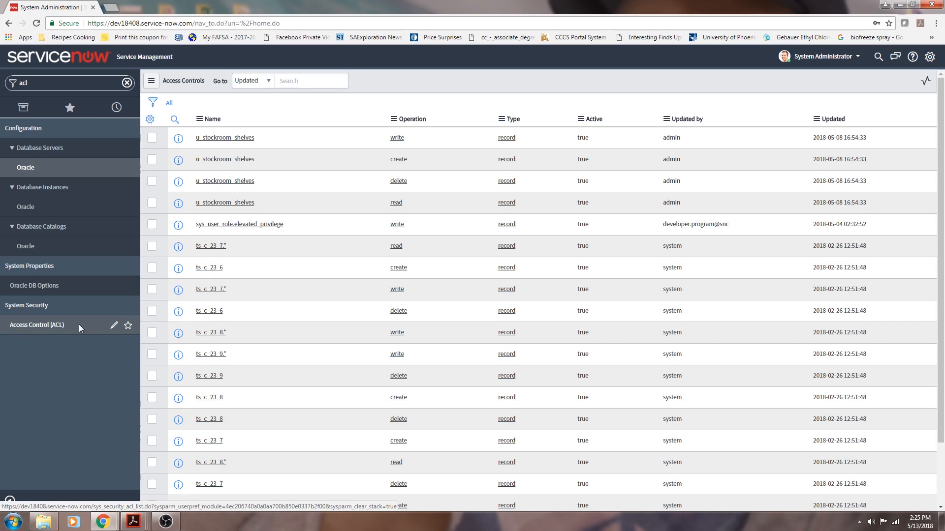
pyautogui.click(37, 325)
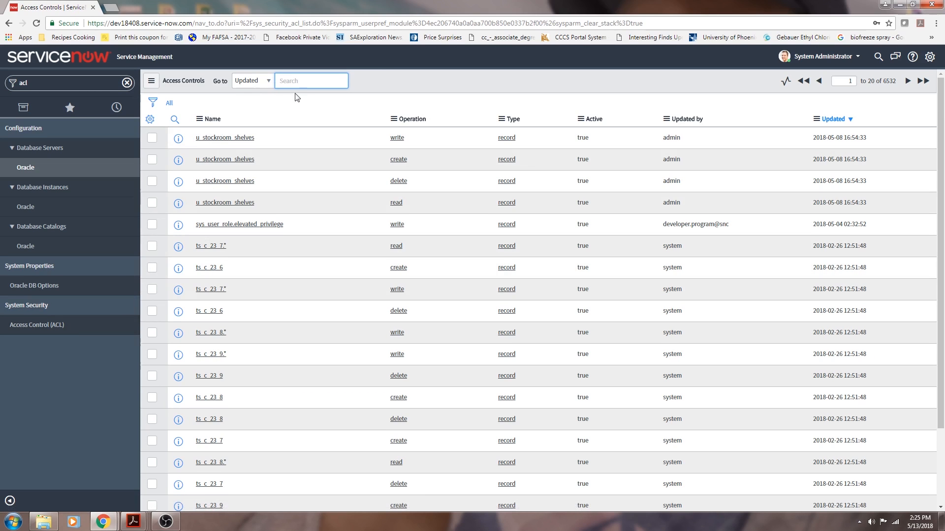
pyautogui.moveTo(767, 86)
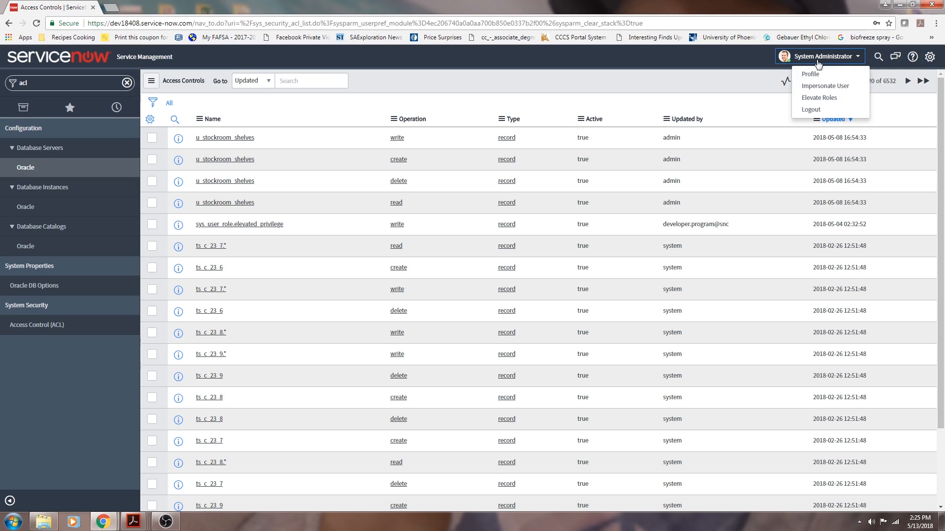
# Step: Elevate Roles with security_admin ticked and confirmed with OK
pyautogui.click(819, 98)
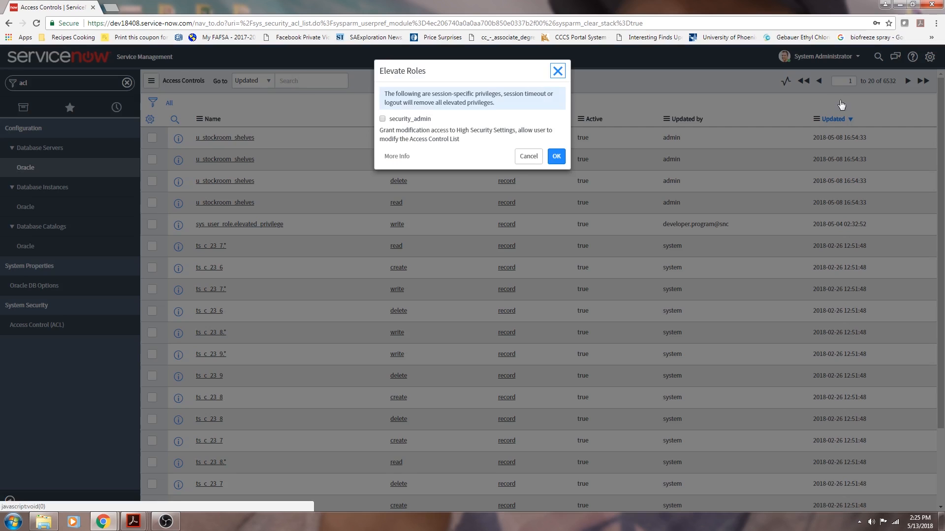
pyautogui.click(384, 118)
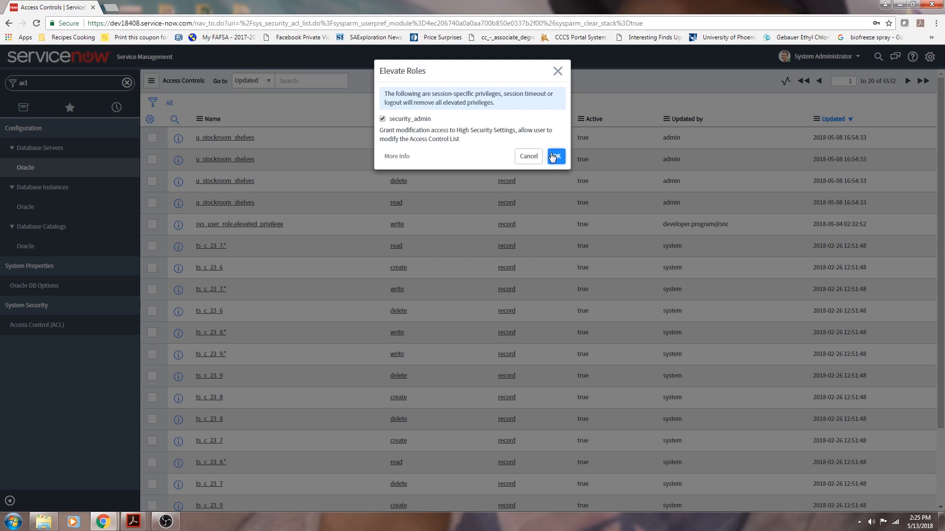
pyautogui.click(556, 156)
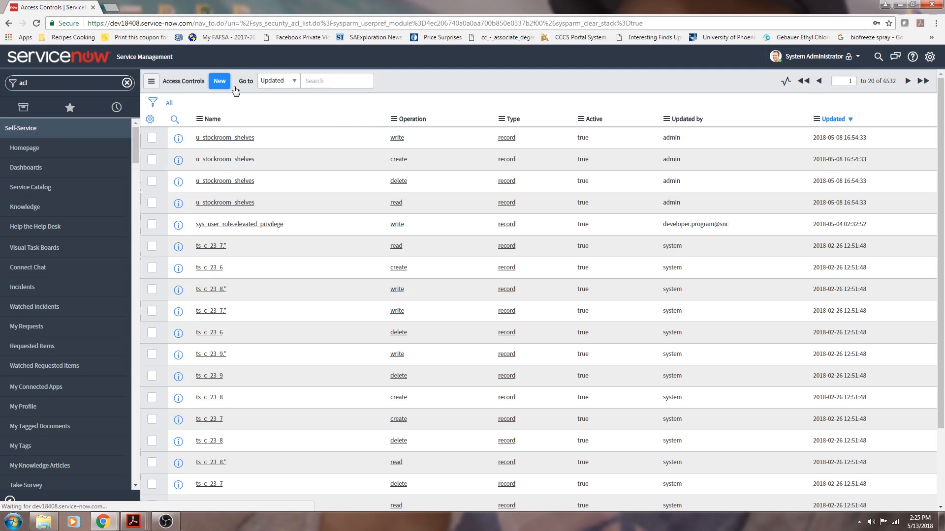
# Step: Create a new Access Control rule, keeping type record and setting operation to read
pyautogui.click(218, 80)
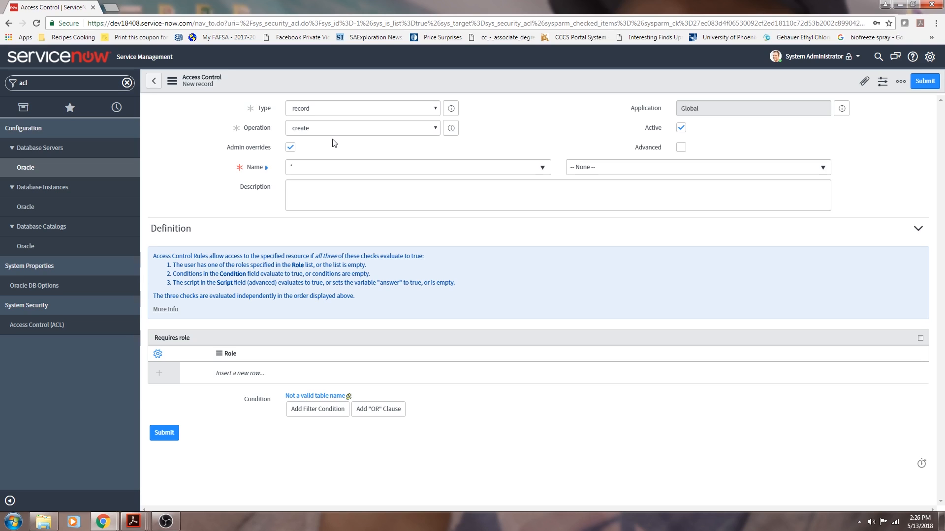
pyautogui.moveTo(363, 113)
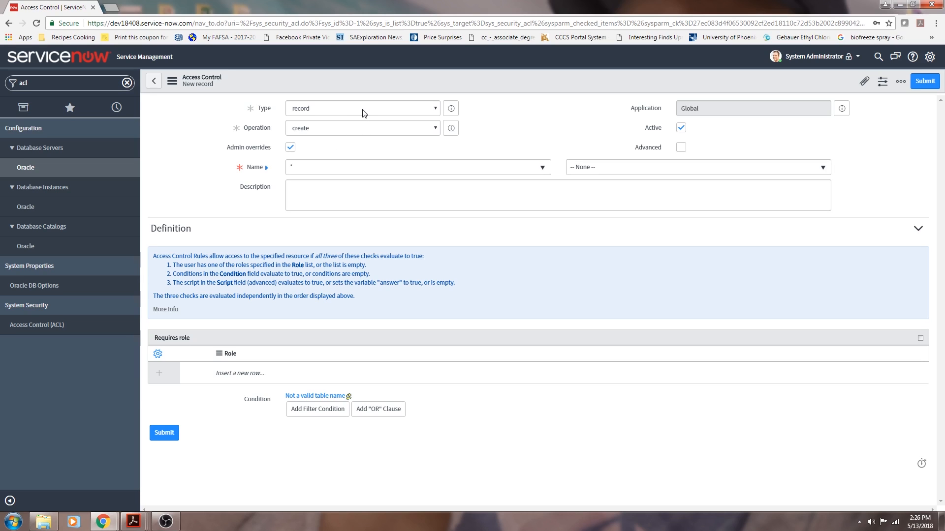
pyautogui.moveTo(324, 114)
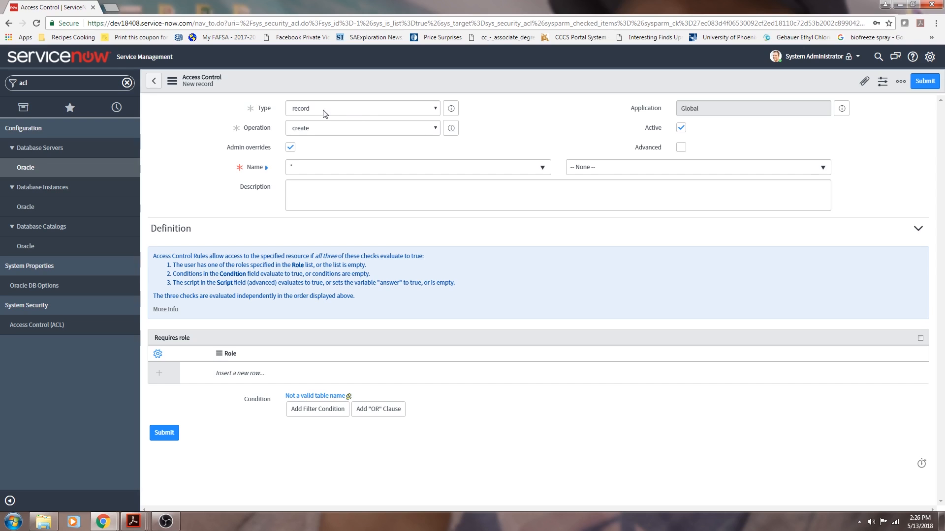
pyautogui.click(362, 108)
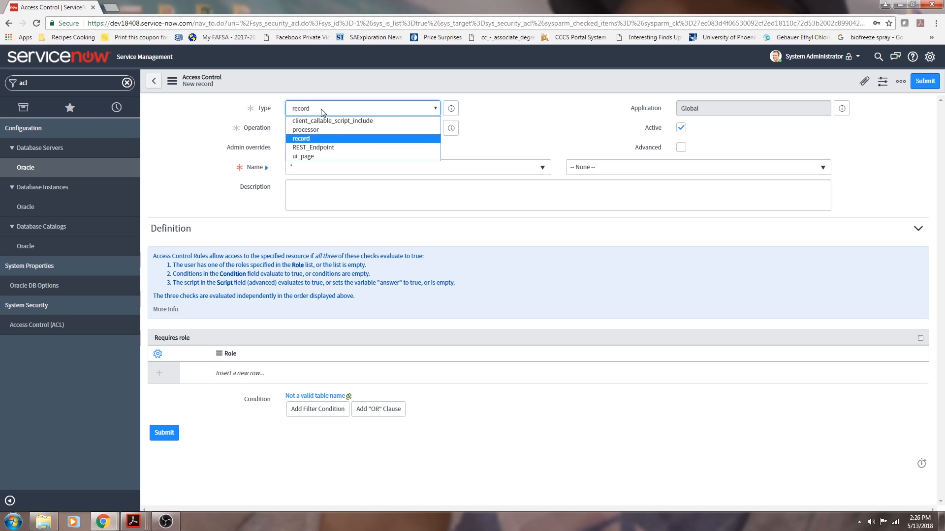
pyautogui.click(301, 138)
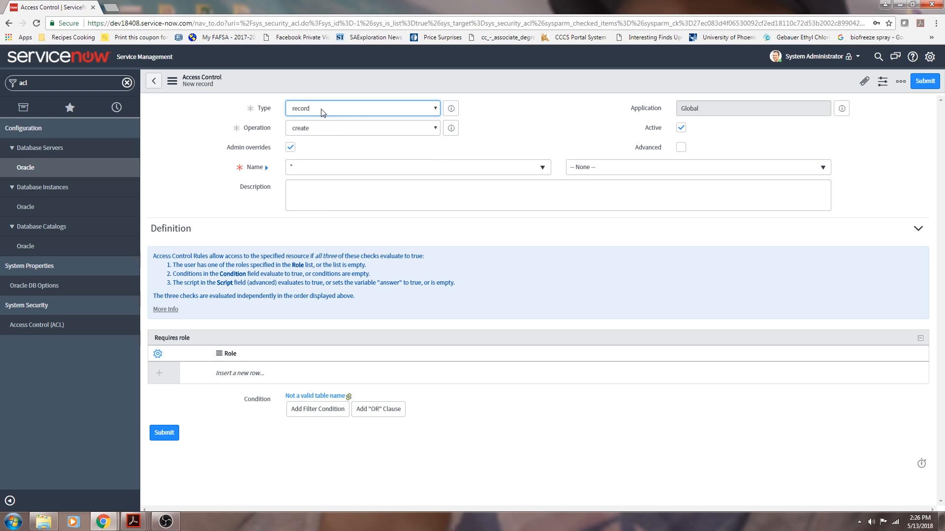
pyautogui.click(361, 128)
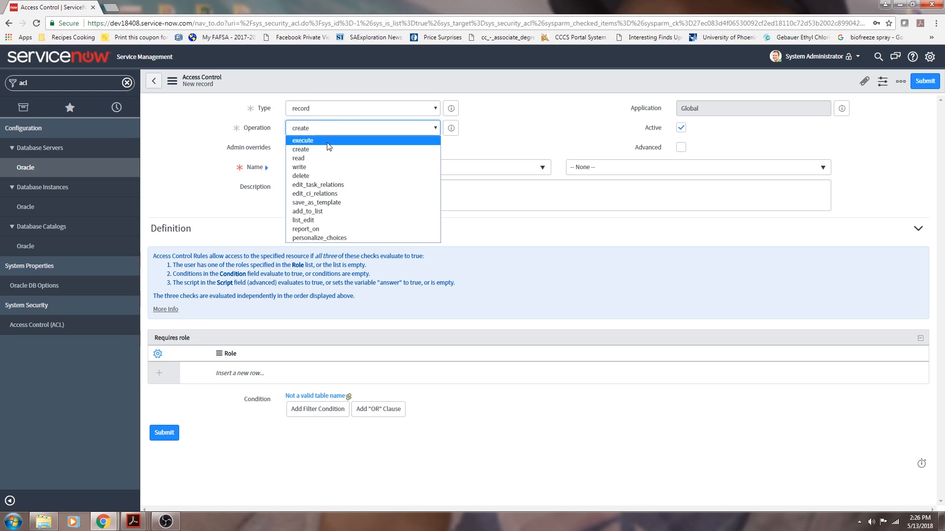
pyautogui.moveTo(324, 159)
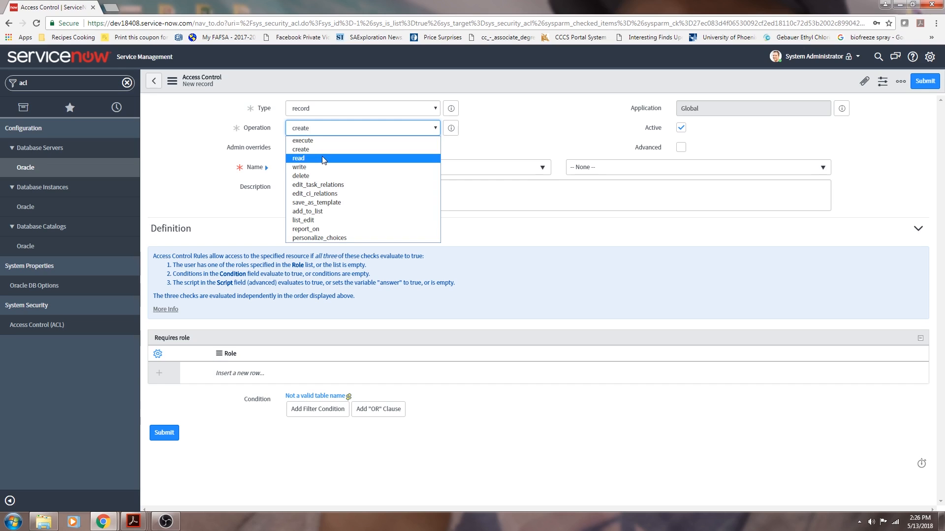
pyautogui.click(299, 158)
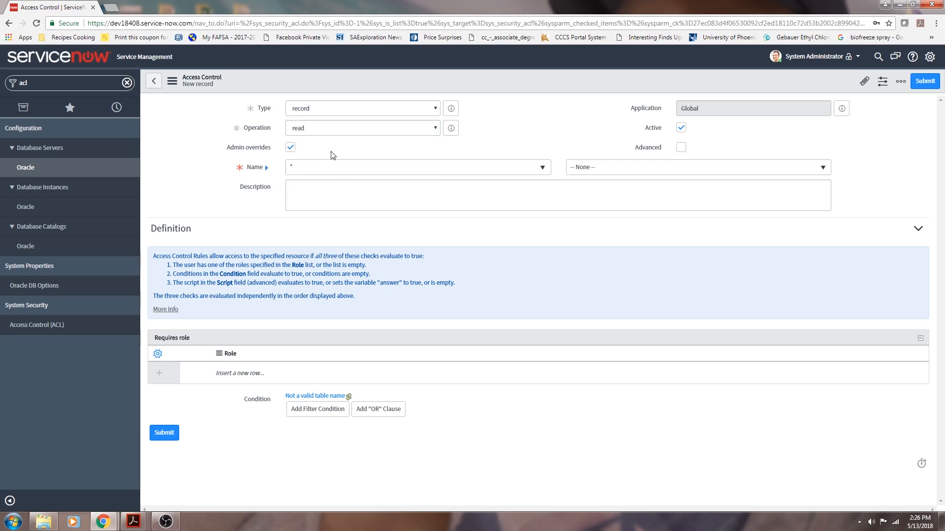
pyautogui.moveTo(338, 172)
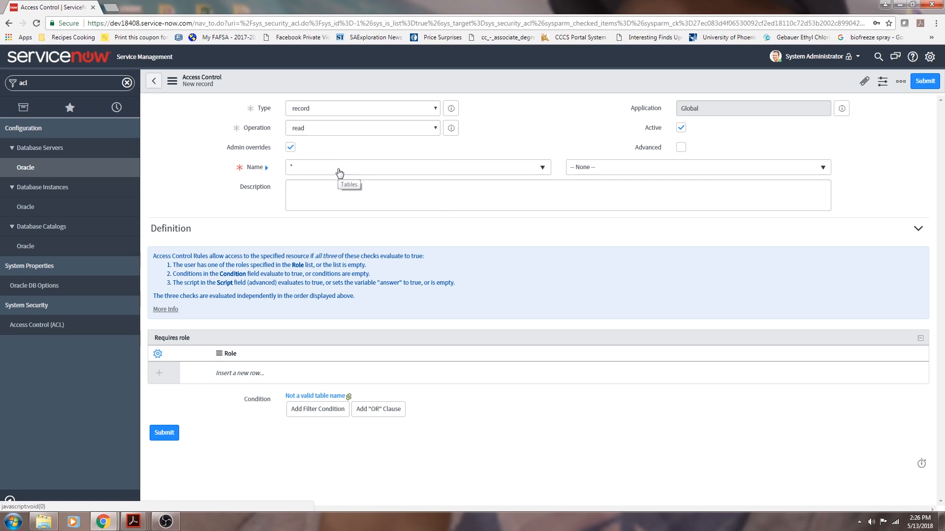
# Step: Set the rule's Name to the Hardware [alm_hardware] table by searching 'hard'
pyautogui.click(418, 167)
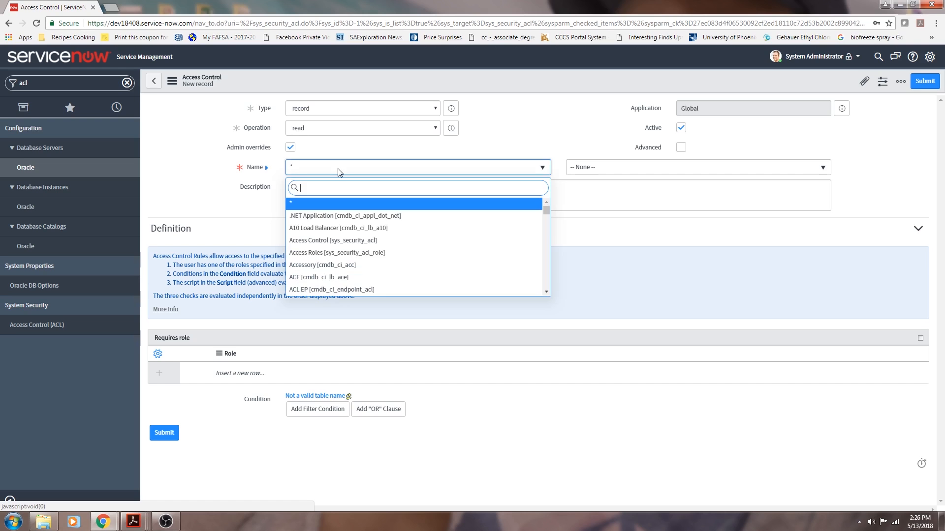
pyautogui.write('hardware')
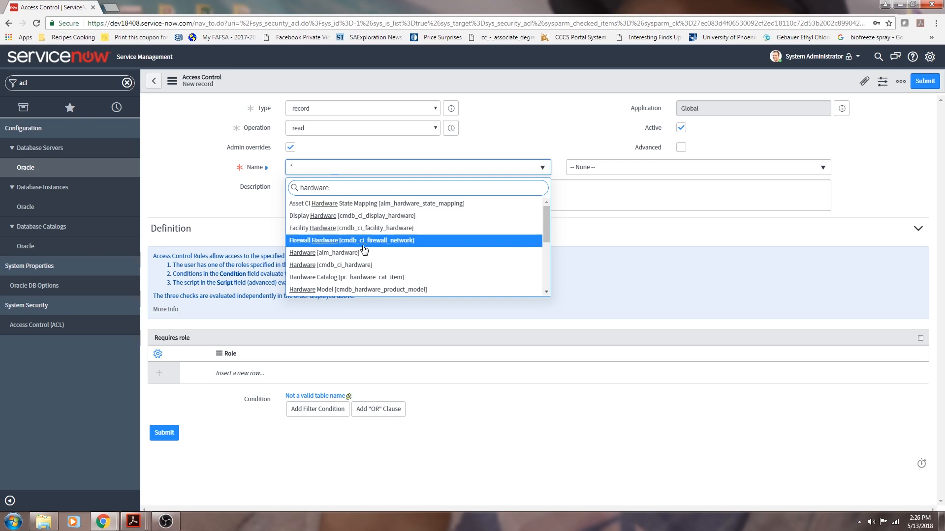
pyautogui.click(302, 252)
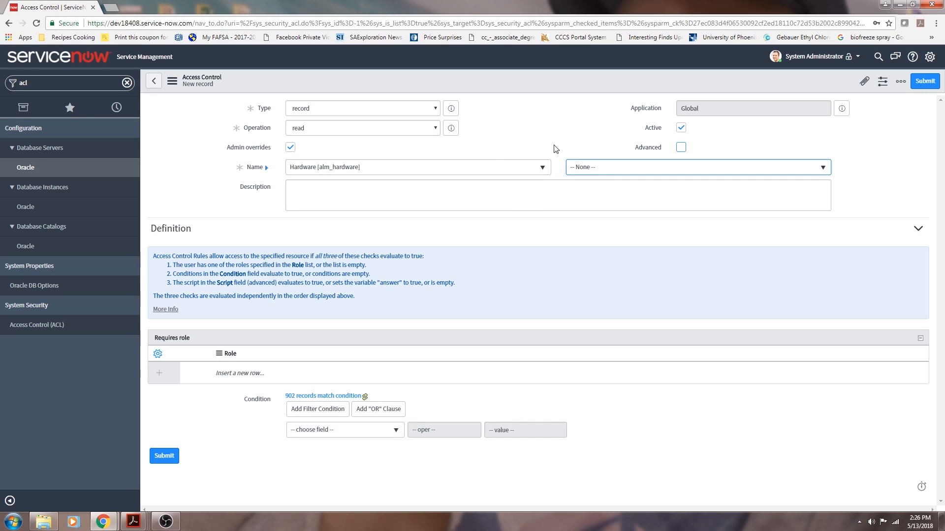
pyautogui.click(698, 167)
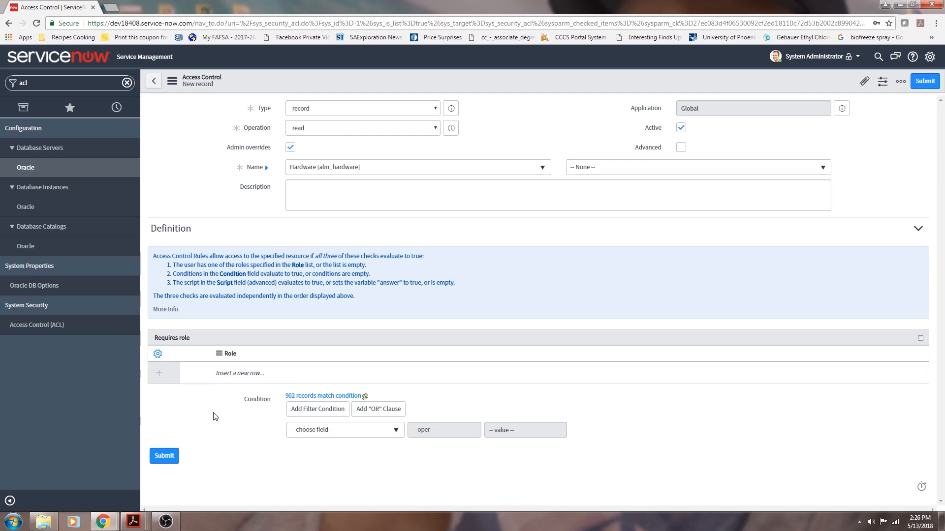
pyautogui.moveTo(222, 419)
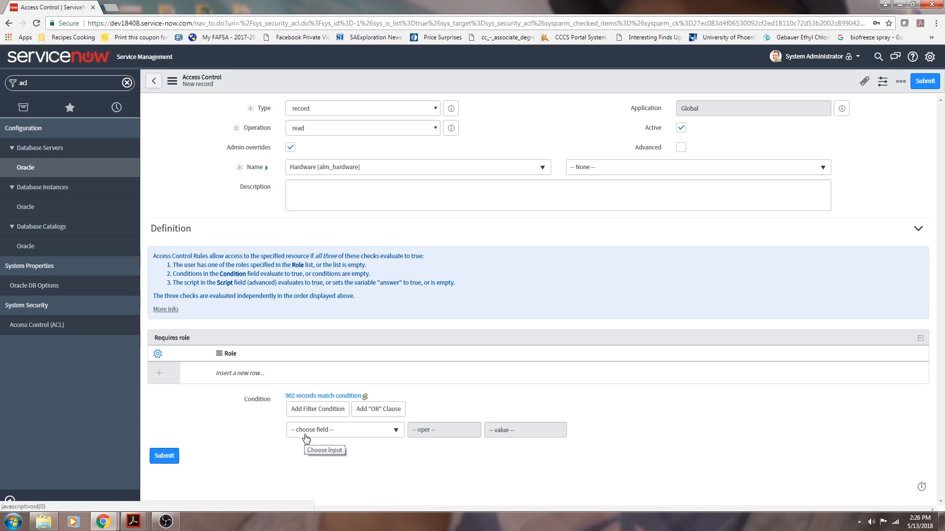
# Step: Build the condition: Assigned to is (dynamic) Me
pyautogui.click(345, 430)
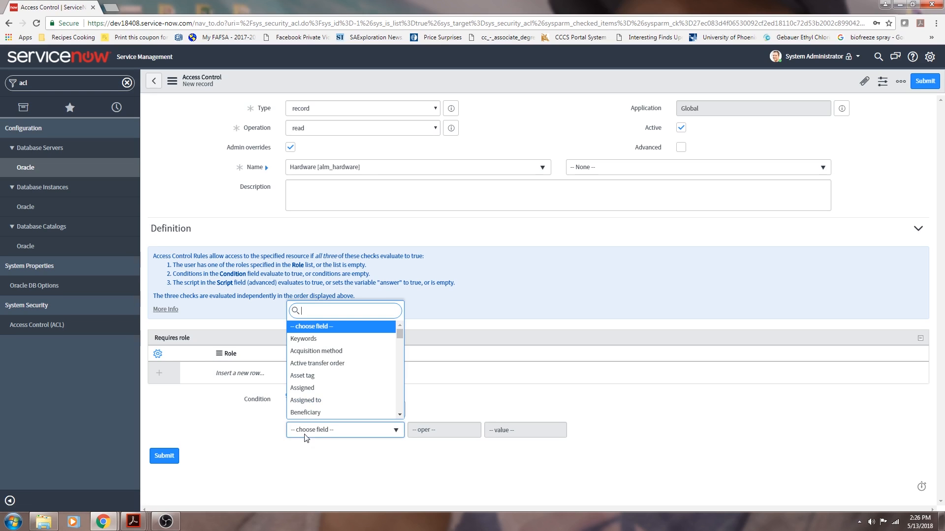
pyautogui.click(305, 400)
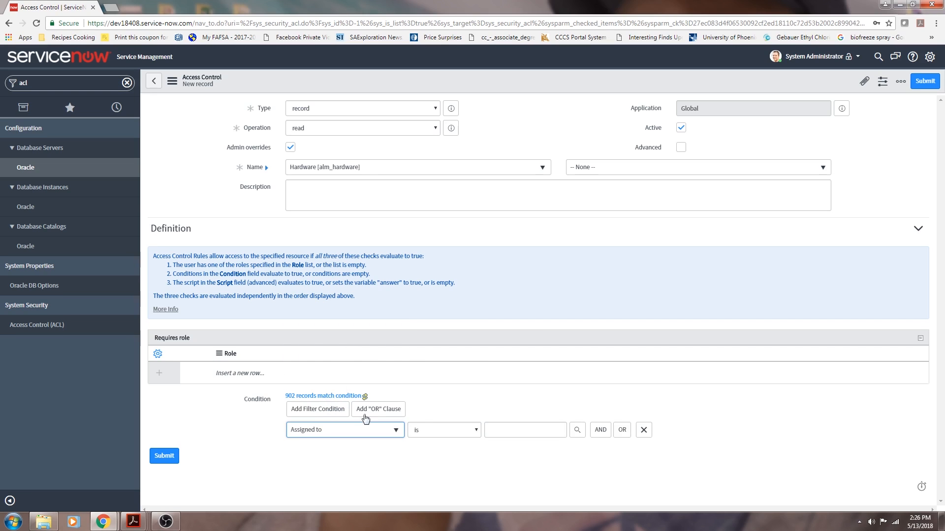
pyautogui.click(444, 430)
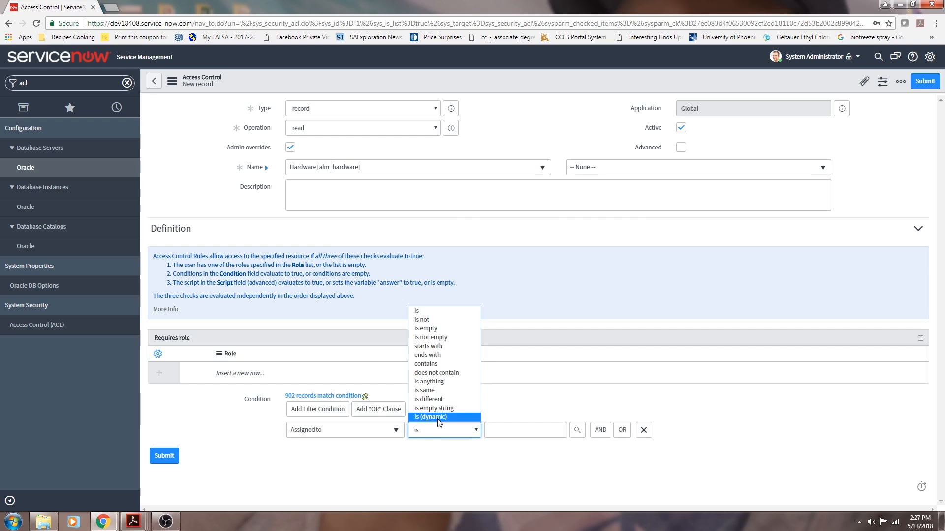
pyautogui.click(429, 418)
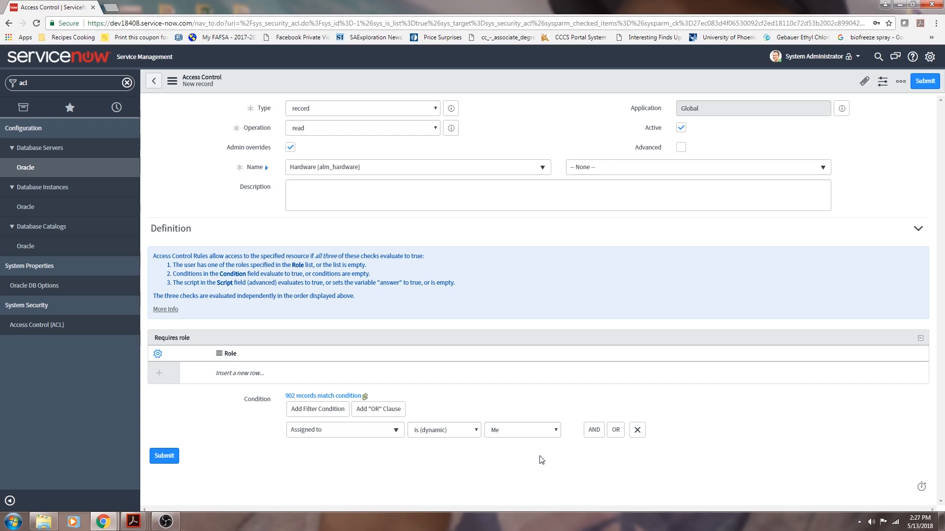
pyautogui.moveTo(247, 444)
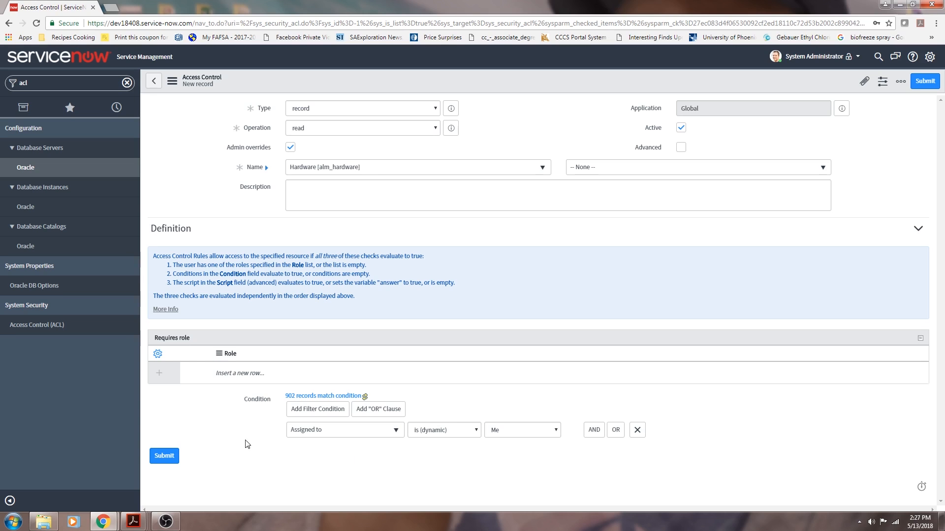
# Step: Submit the alm_hardware read rule and continue past the Verify Security Rules dialog
pyautogui.click(163, 456)
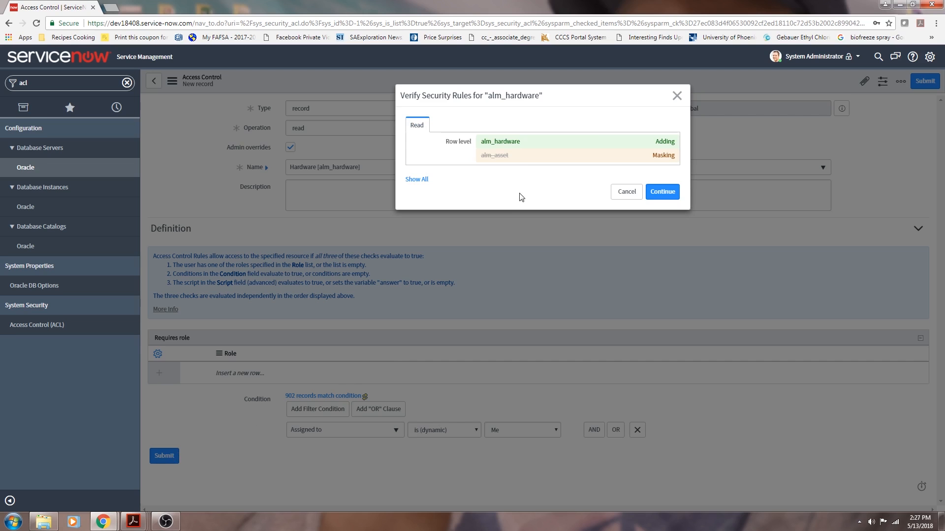
pyautogui.click(662, 192)
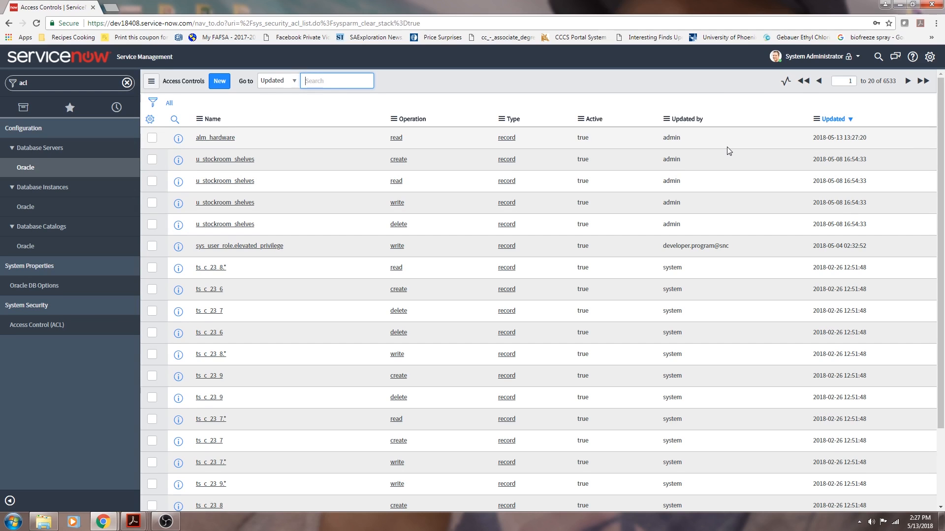
pyautogui.moveTo(809, 63)
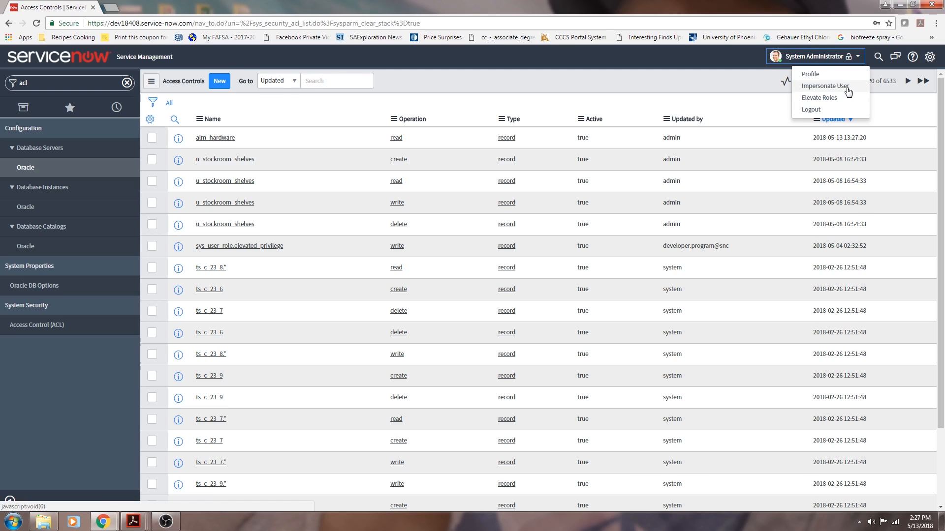
# Step: Impersonate the test user listed under Recent Impersonations
pyautogui.click(821, 86)
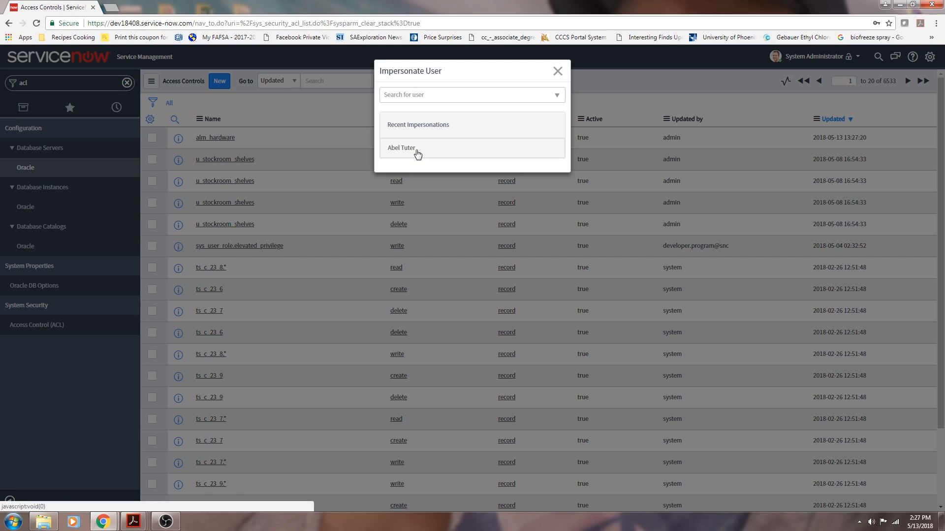
pyautogui.click(401, 148)
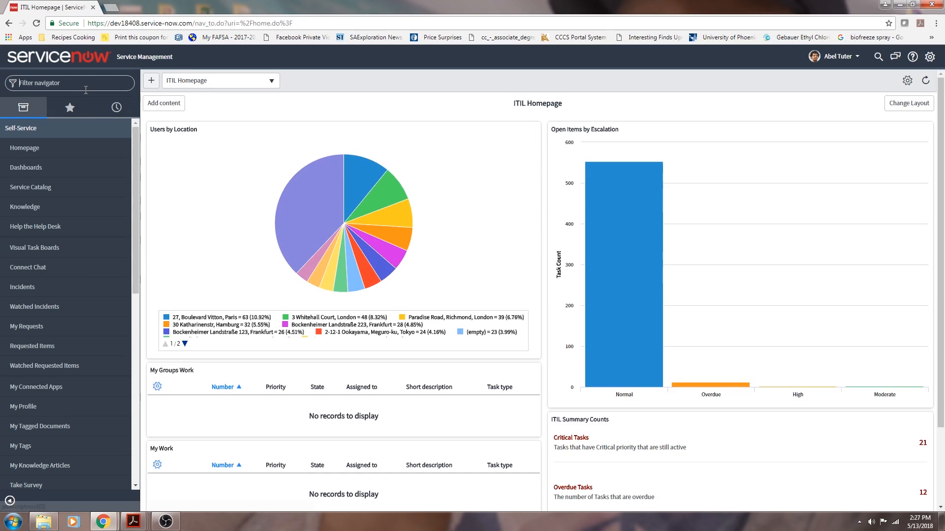
# Step: Filter 'hard' and go to Asset > Portfolios > Hardware Assets, listing two assigned assets
pyautogui.write('hardware')
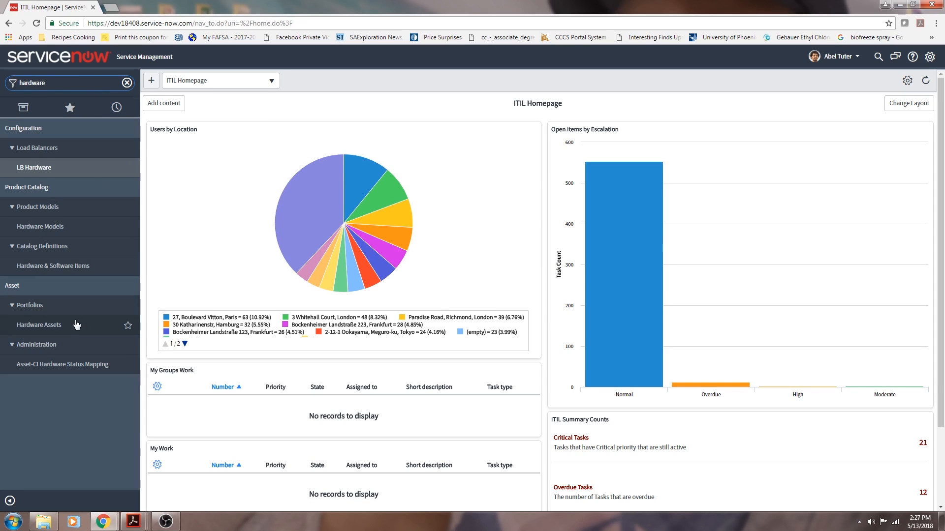
pyautogui.click(39, 325)
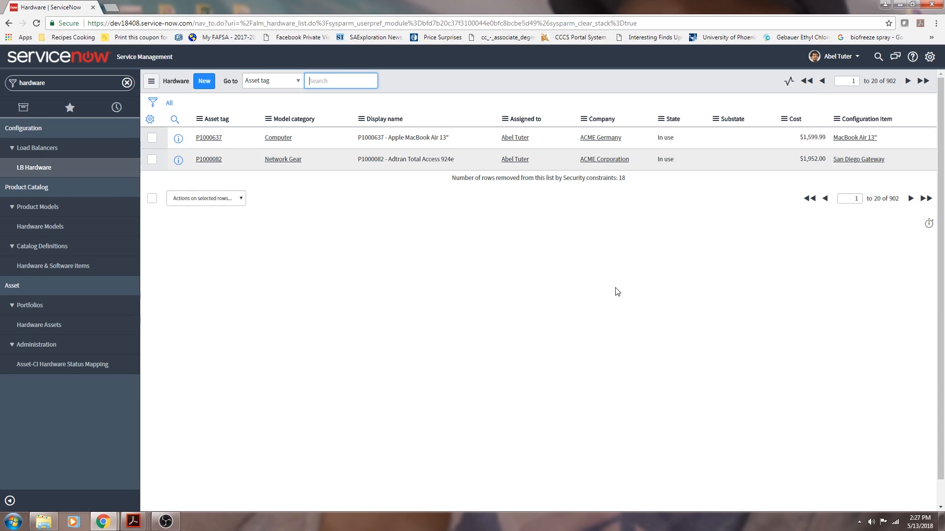
pyautogui.moveTo(618, 103)
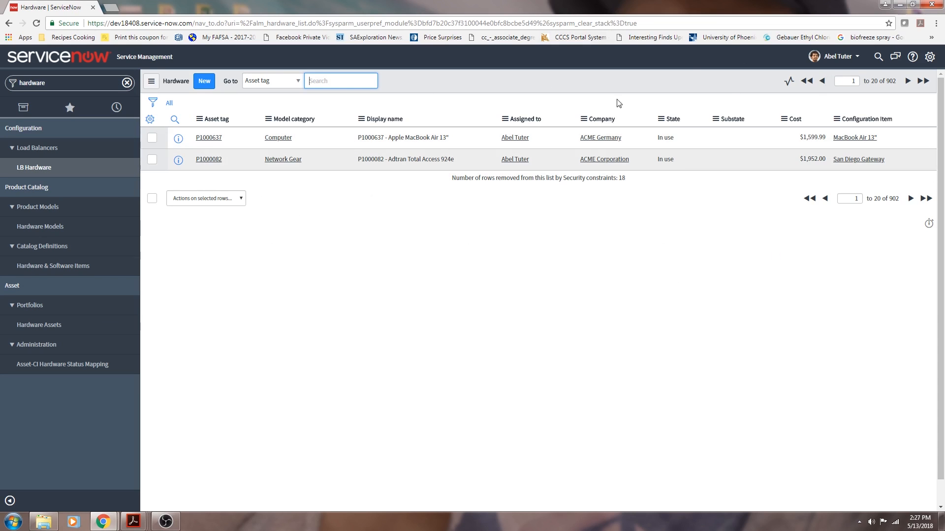
pyautogui.moveTo(502, 195)
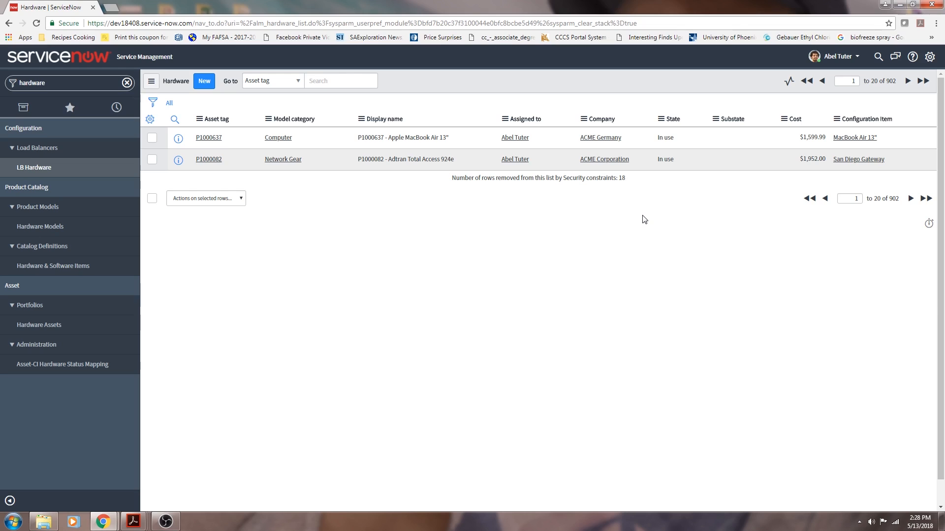
pyautogui.moveTo(588, 303)
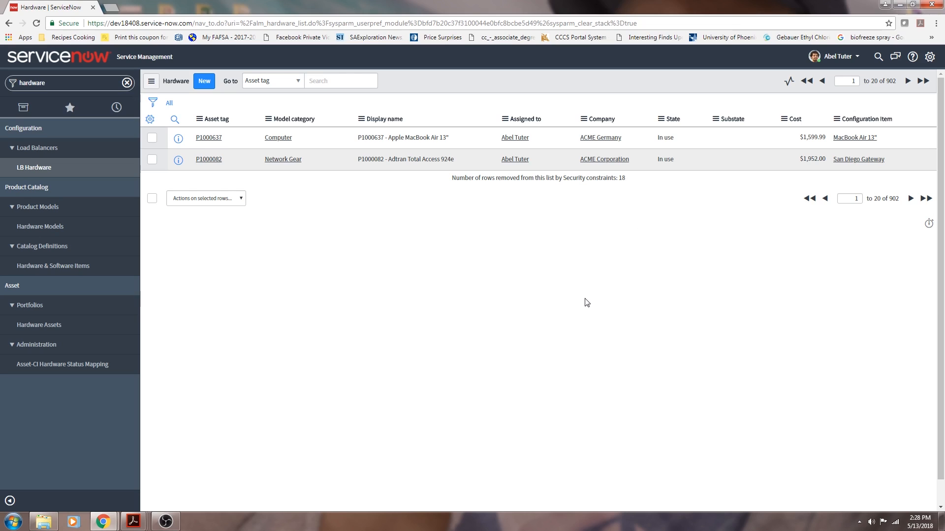